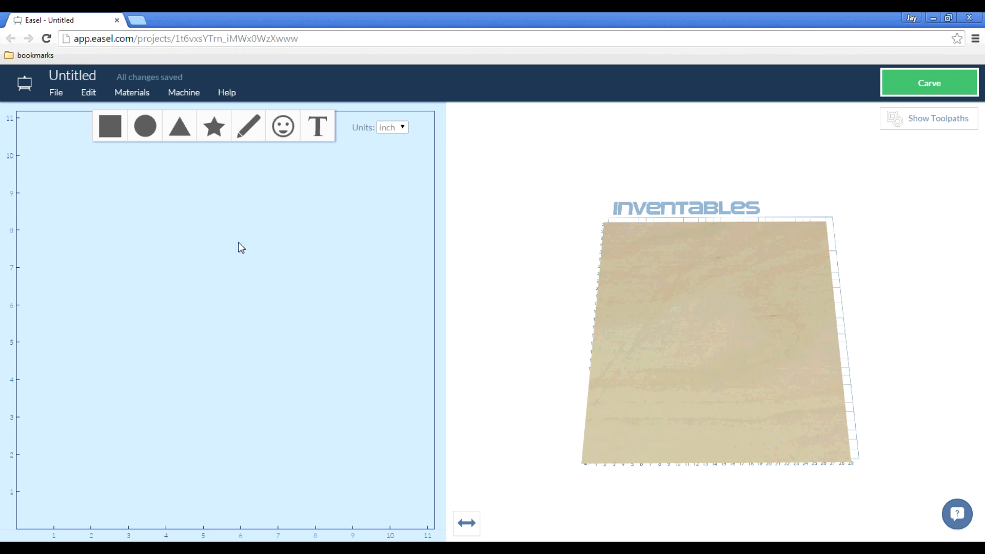
pyautogui.moveTo(87, 207)
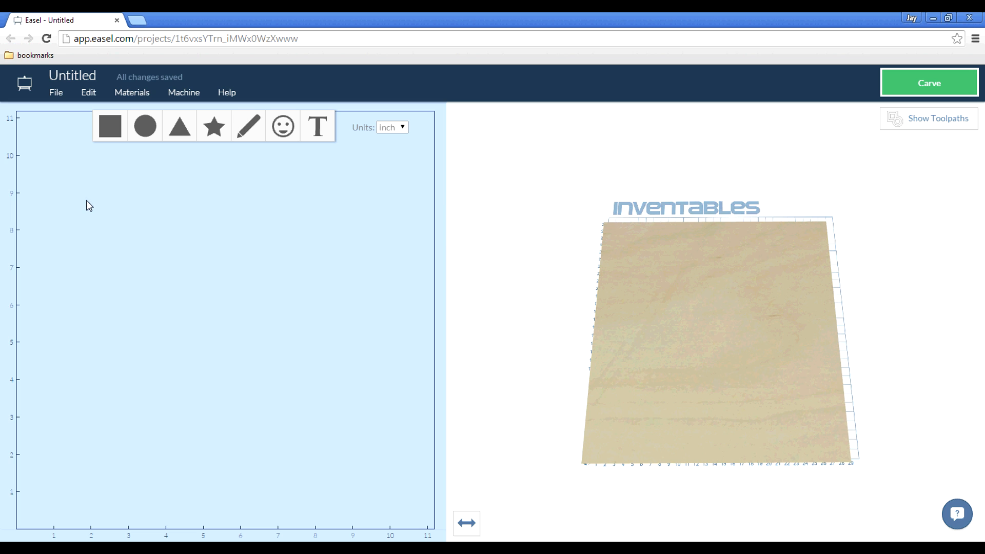
pyautogui.moveTo(87, 200)
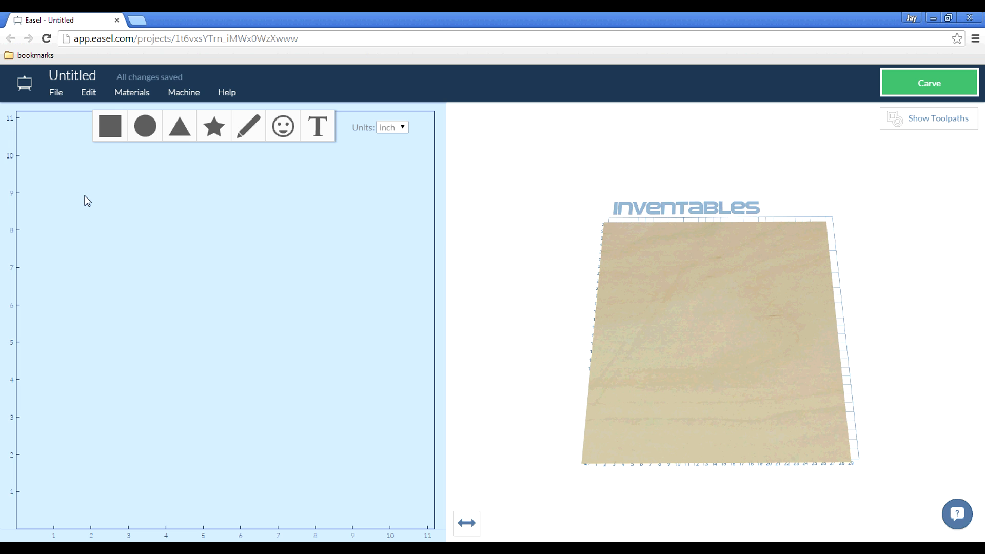
pyautogui.moveTo(92, 197)
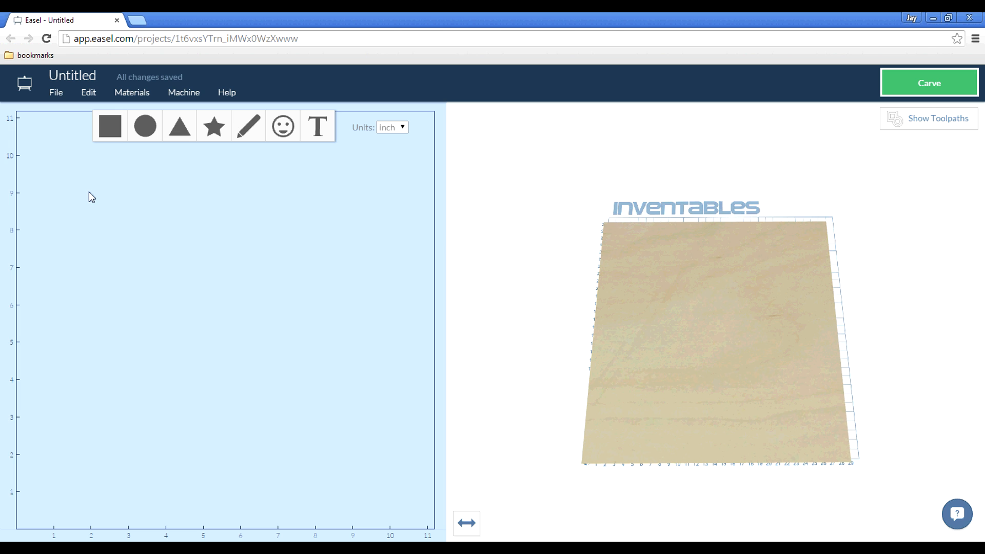
pyautogui.moveTo(77, 150)
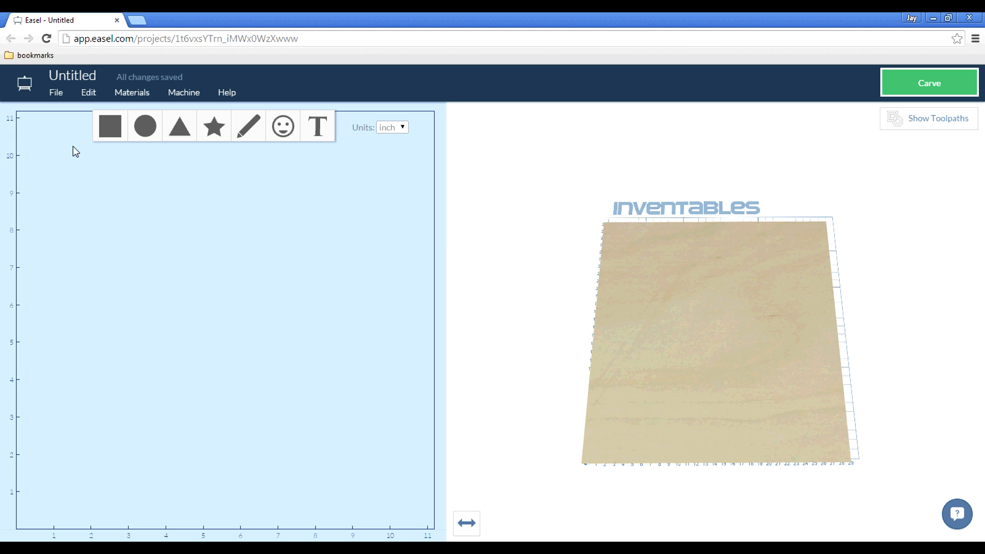
pyautogui.moveTo(86, 117)
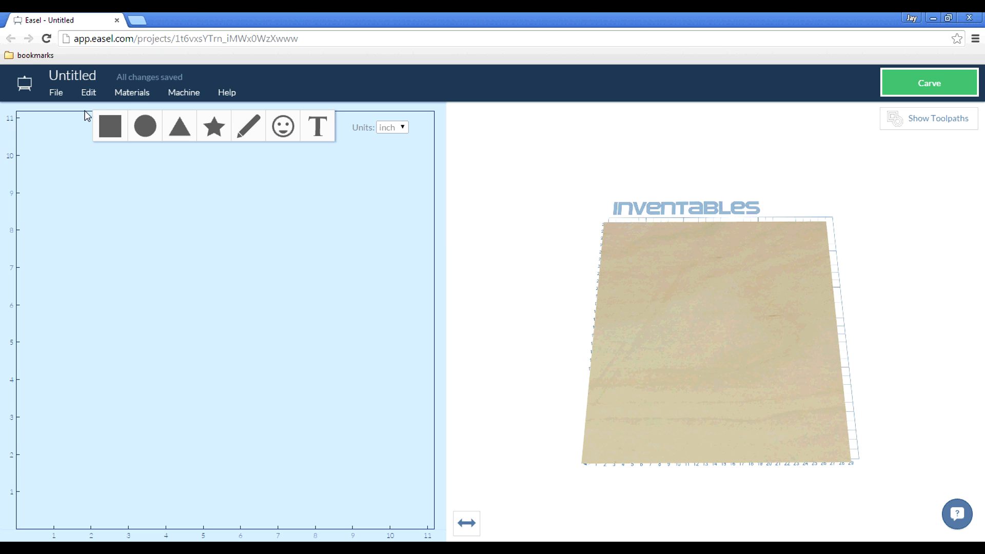
# Resize the Birch material to 8.37 by 6.75 inches in the Material Library
pyautogui.click(131, 93)
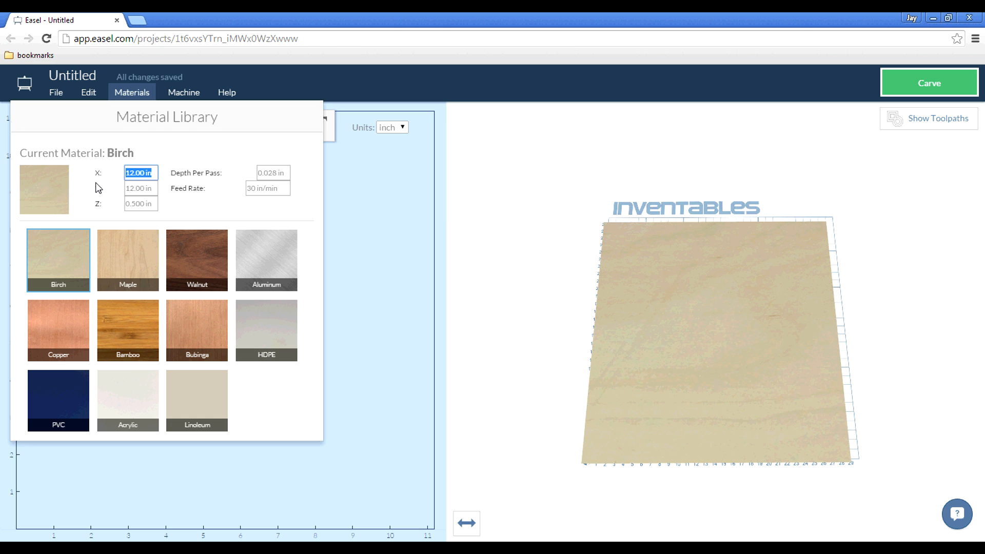
pyautogui.write('8.37')
pyautogui.click(141, 188)
pyautogui.write('6.75')
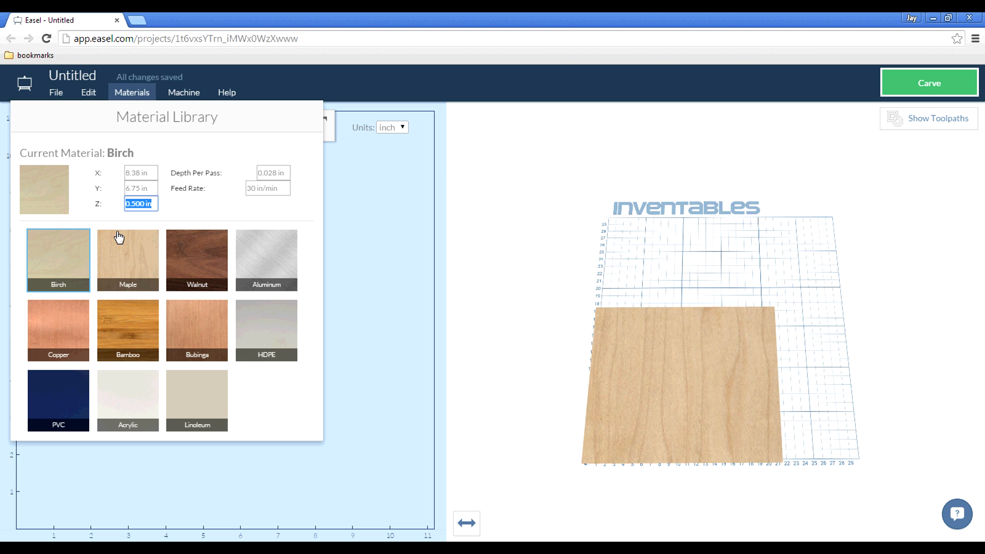
pyautogui.click(196, 259)
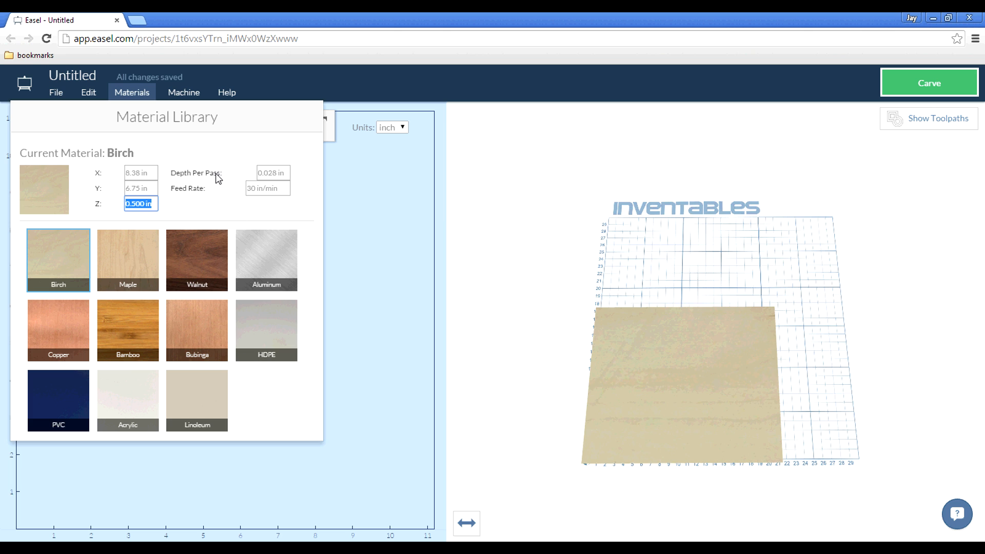
pyautogui.moveTo(58, 270)
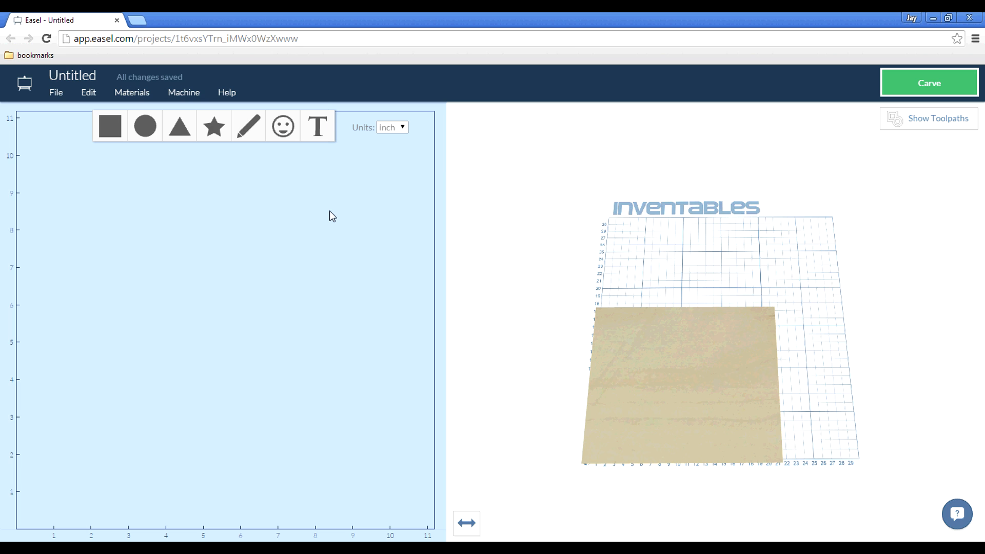
# Confirm the 0.125 inch bit size in Machine settings, then bring up the icon library
pyautogui.click(184, 93)
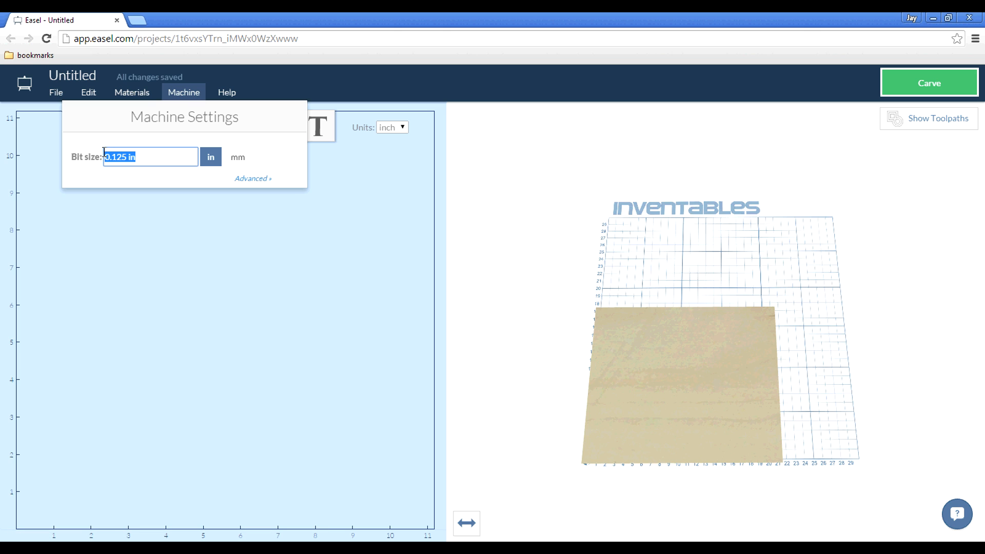
pyautogui.write('.0')
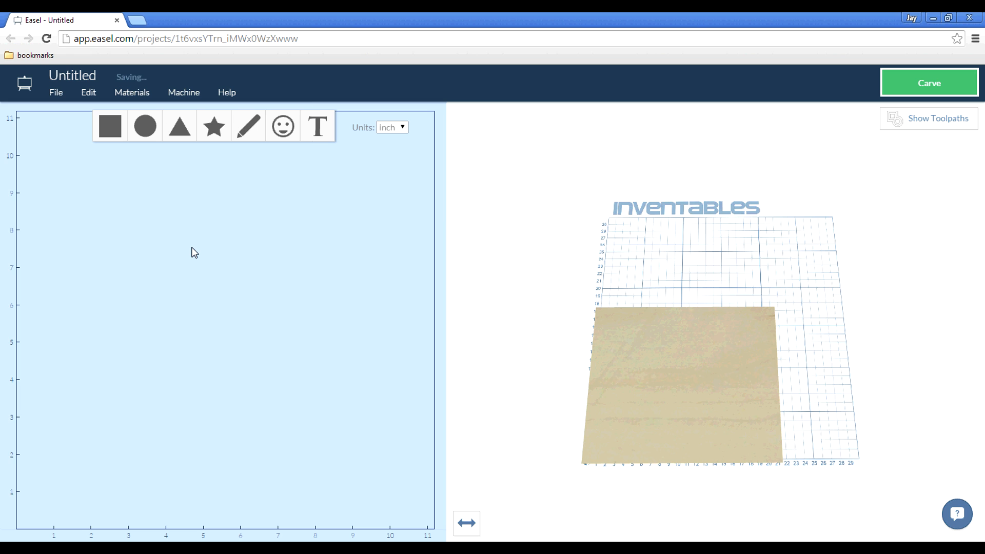
pyautogui.moveTo(145, 125)
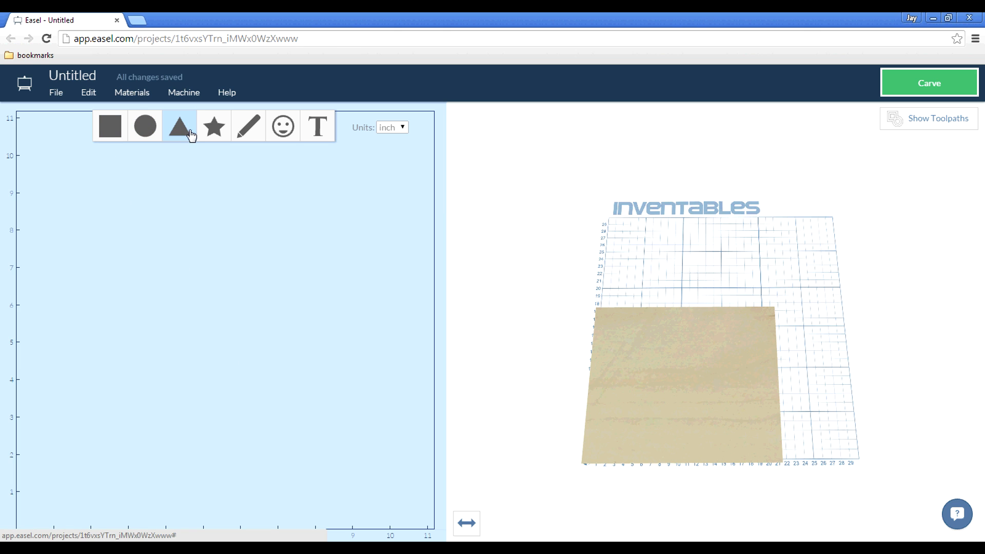
pyautogui.moveTo(247, 125)
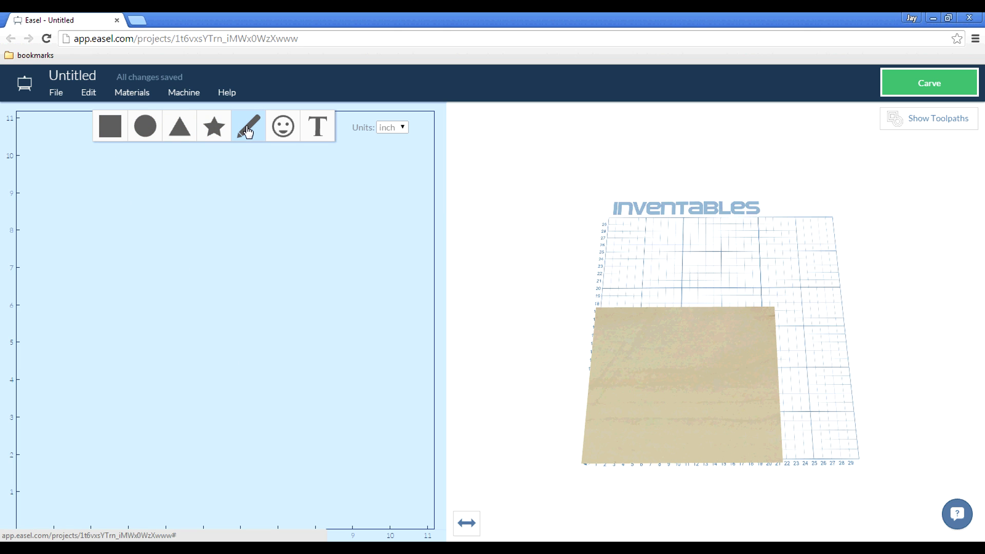
pyautogui.click(283, 126)
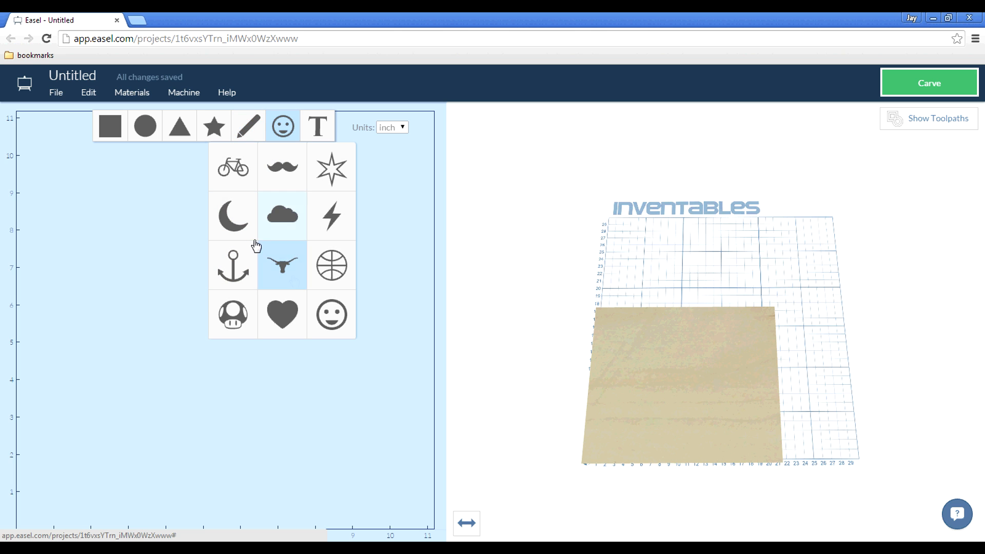
# Add the text INVENTABLES in the Bemio font to the canvas
pyautogui.click(317, 126)
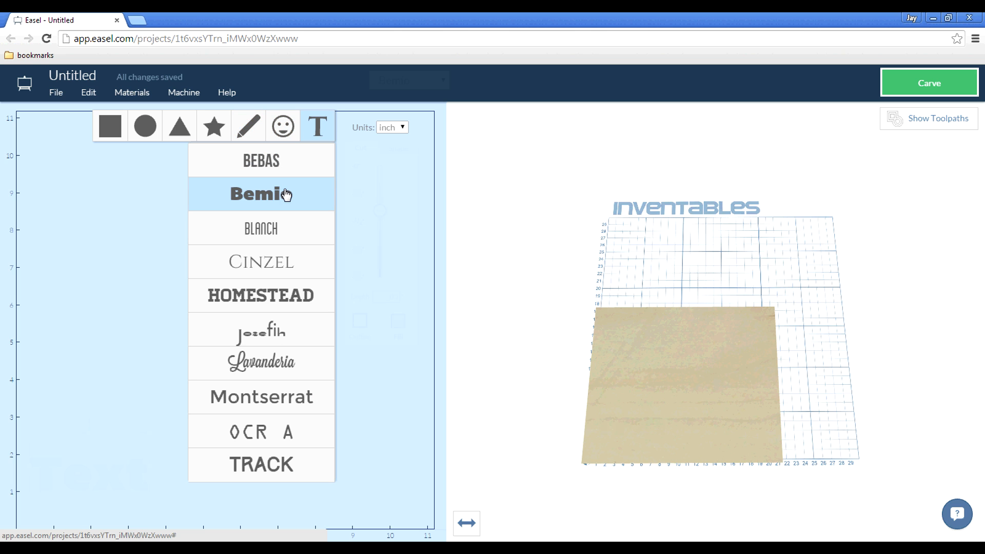
pyautogui.click(261, 194)
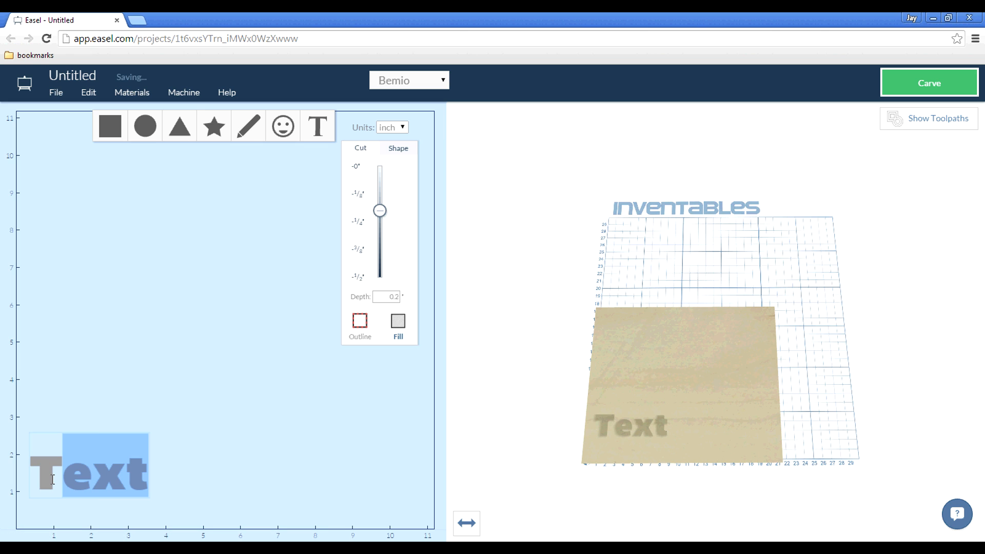
pyautogui.write('INVENTABL')
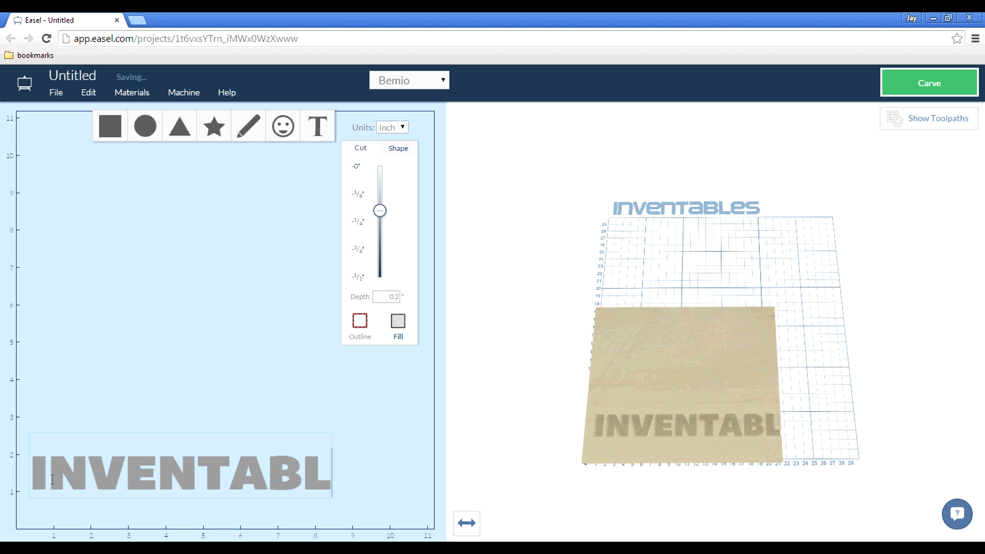
pyautogui.write('ES')
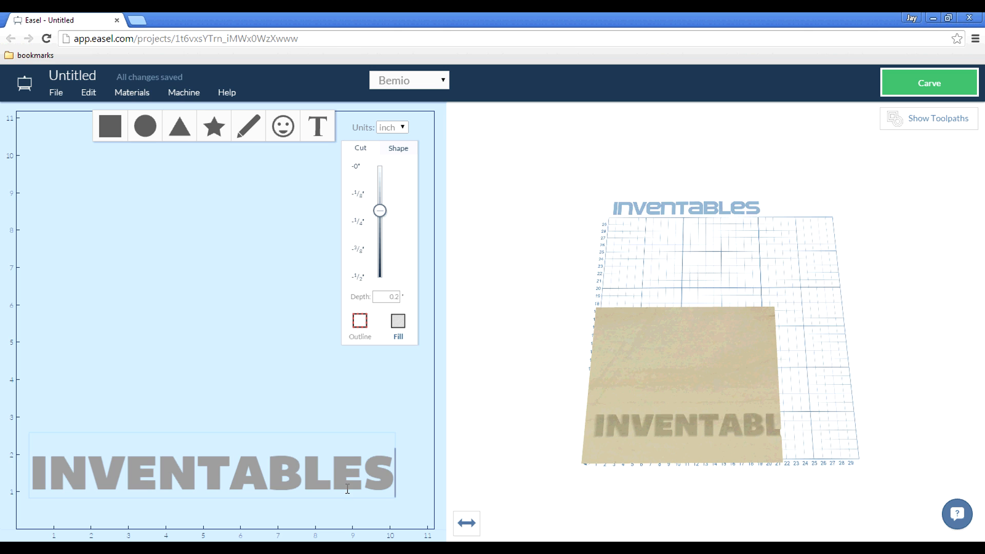
pyautogui.moveTo(295, 382)
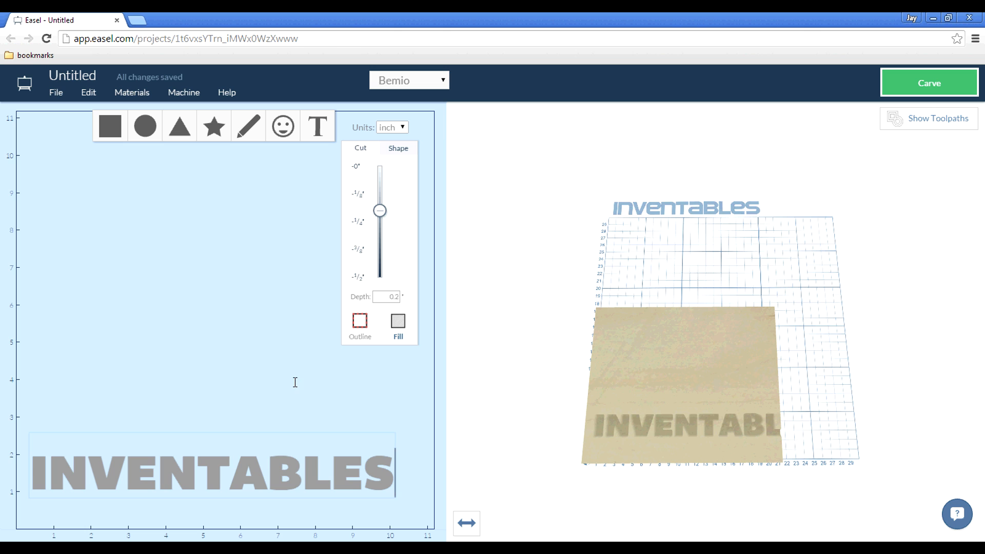
# Move and resize INVENTABLES along the bottom, about eight inches wide
pyautogui.click(212, 471)
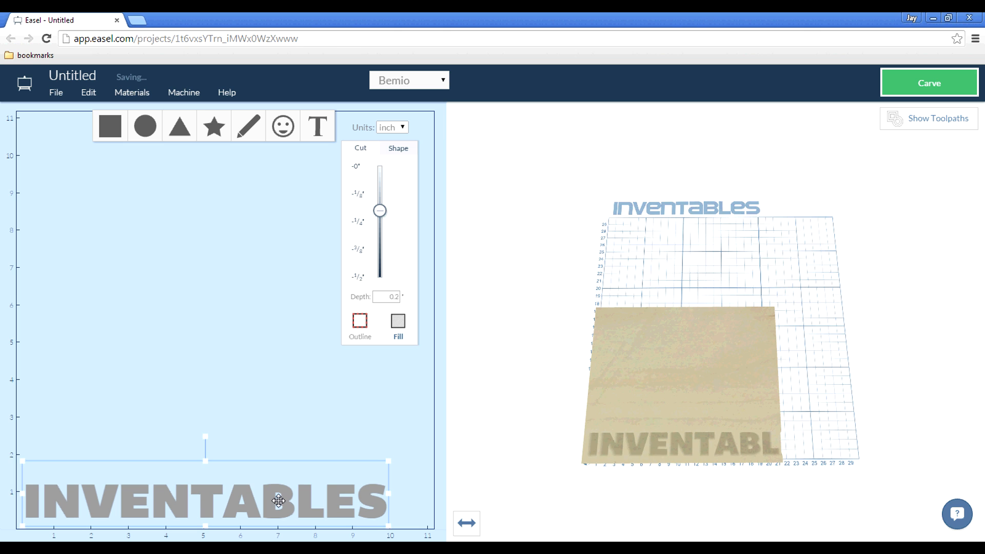
pyautogui.moveTo(390, 460)
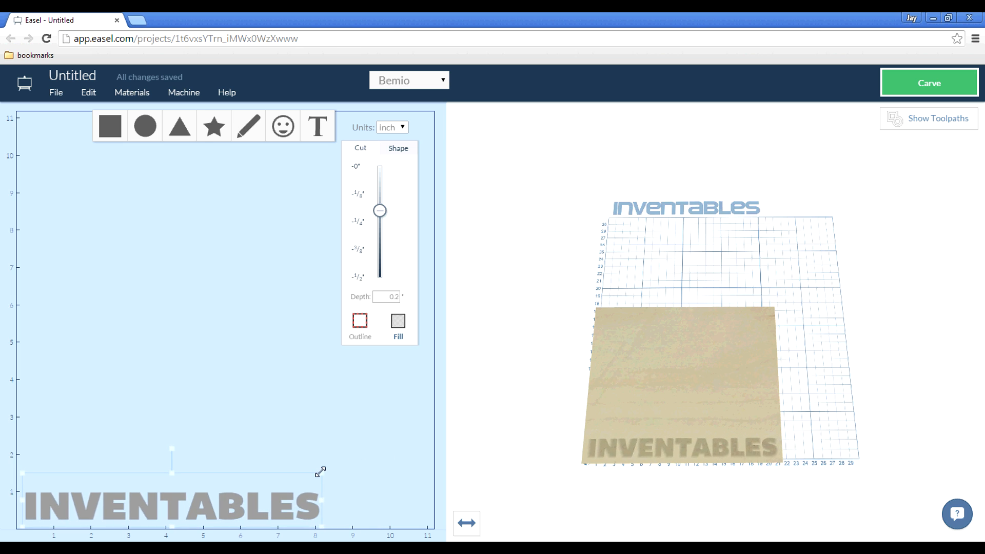
pyautogui.click(169, 502)
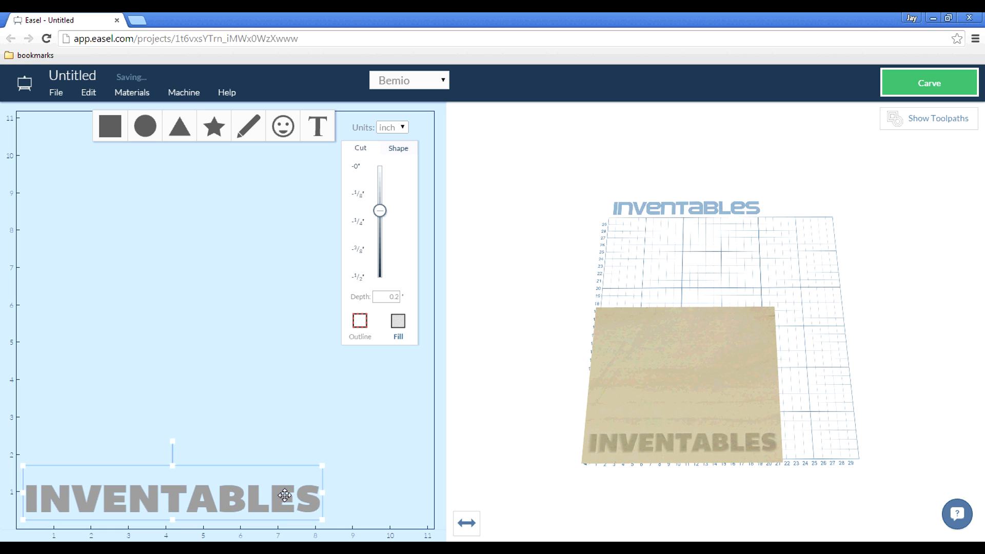
pyautogui.moveTo(674, 390)
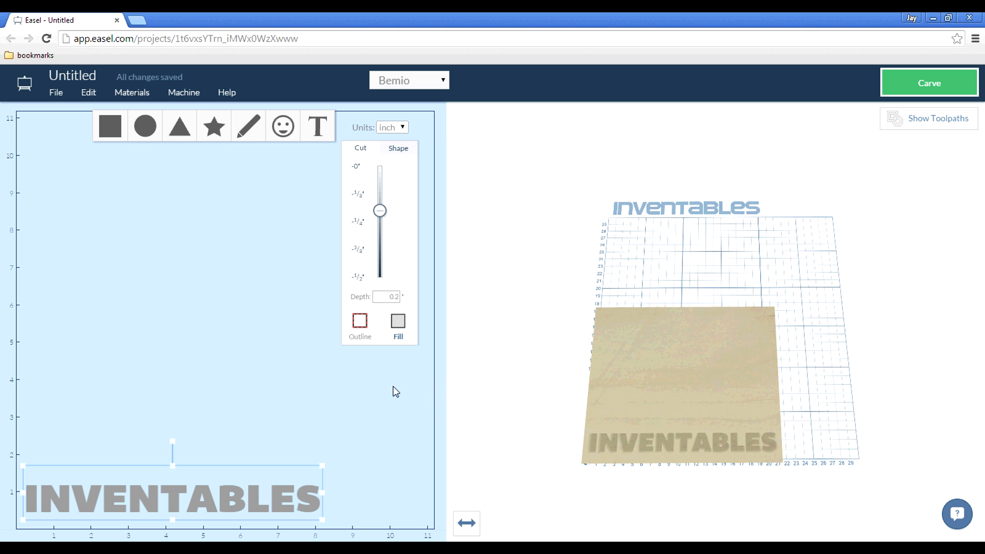
# Add the Mario mushroom icon from the icon grid above the text
pyautogui.click(282, 125)
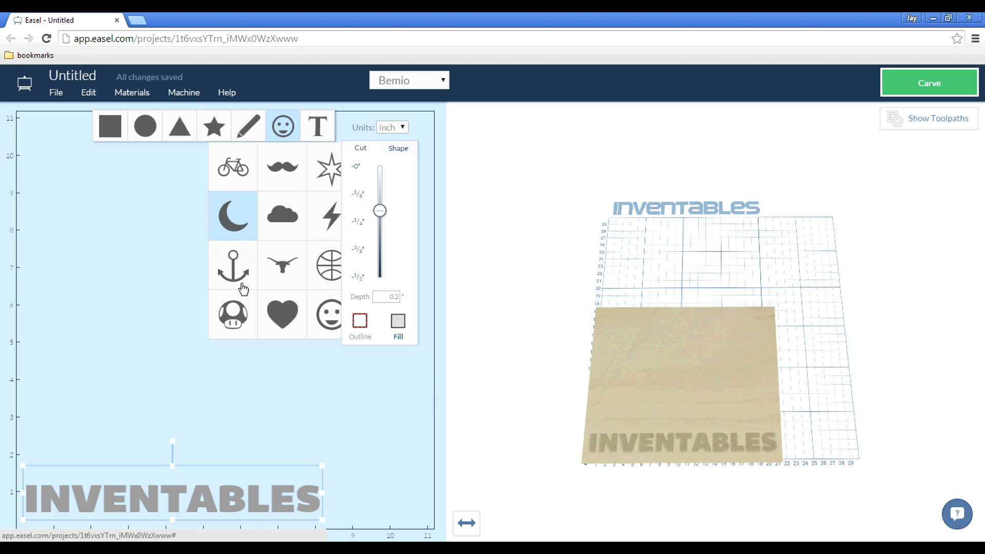
pyautogui.moveTo(237, 314)
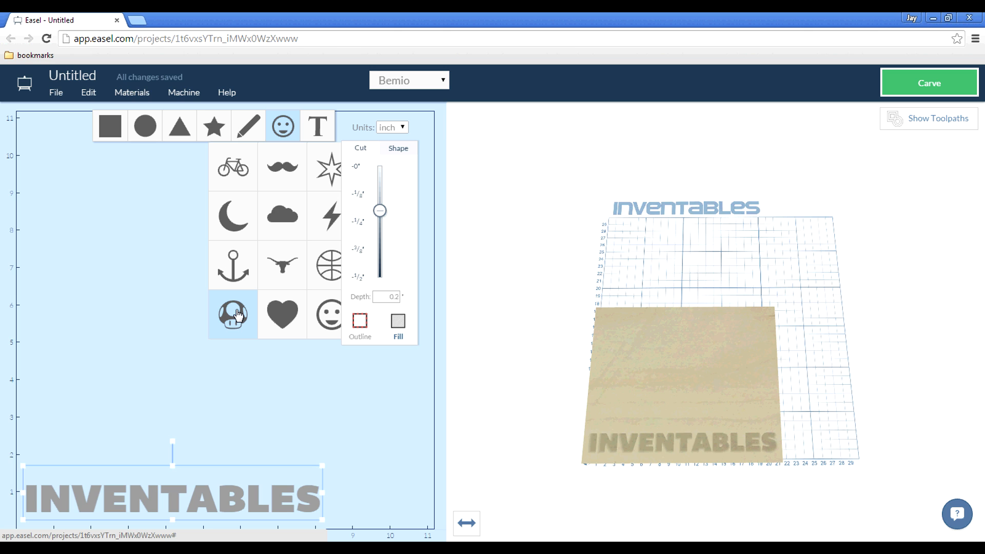
pyautogui.click(233, 314)
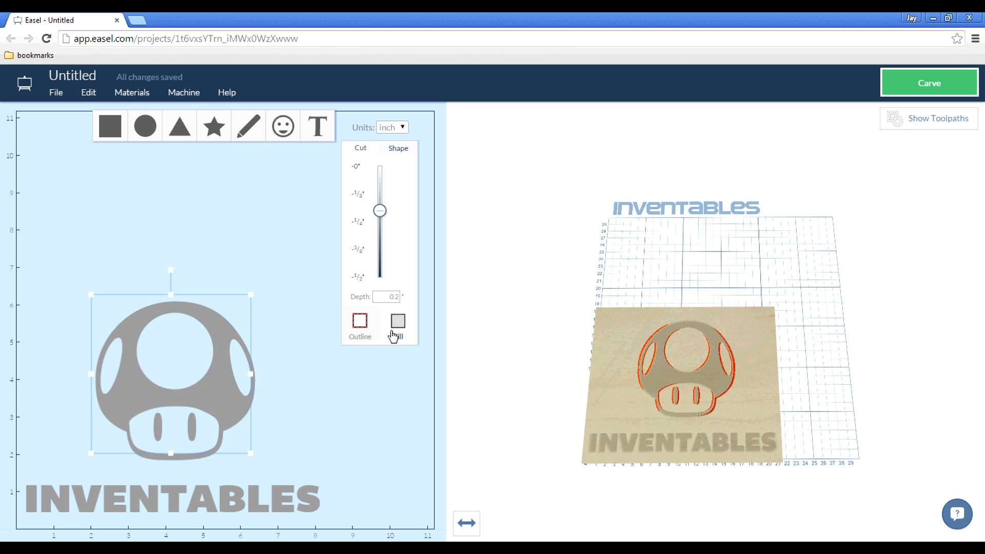
# Make the mushroom and the INVENTABLES text filled cuts
pyautogui.click(398, 321)
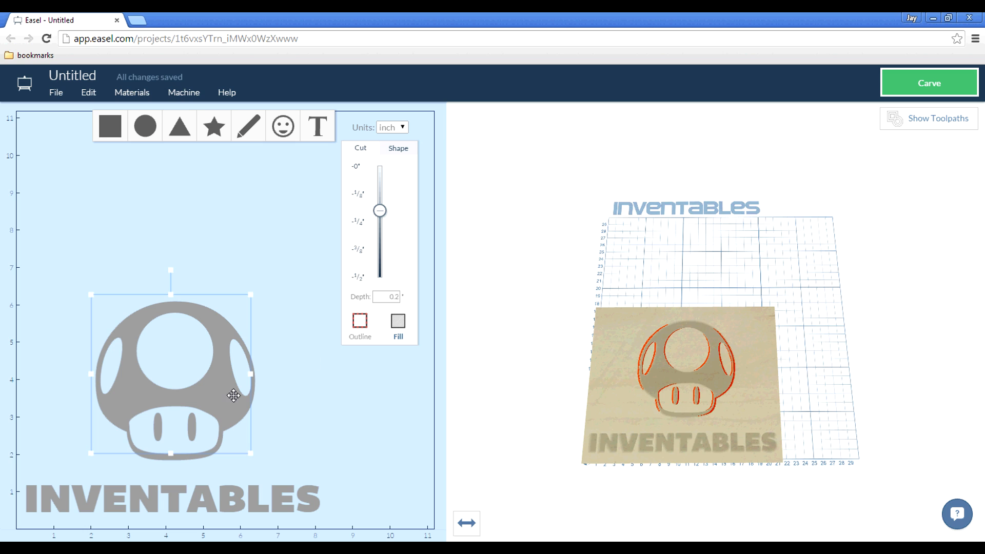
pyautogui.click(360, 322)
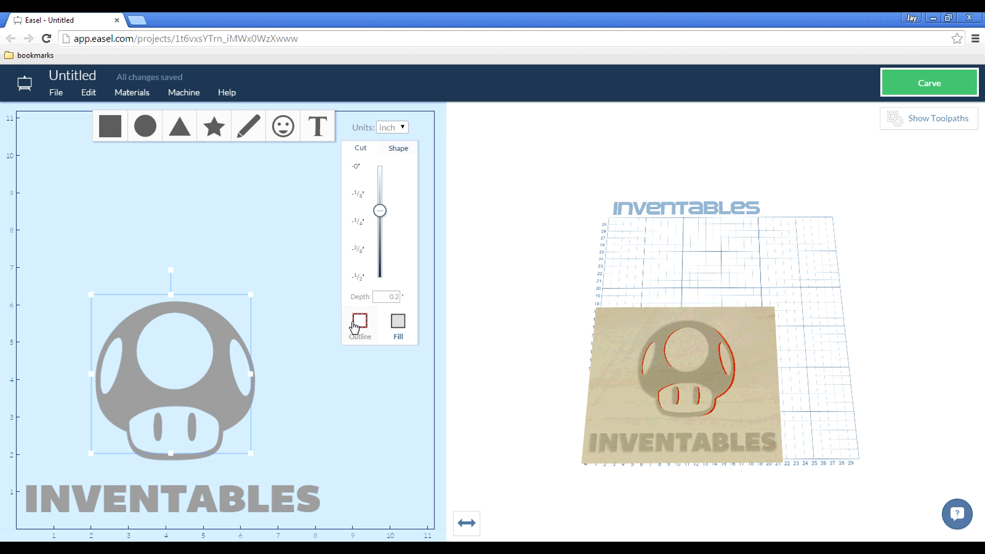
pyautogui.click(376, 363)
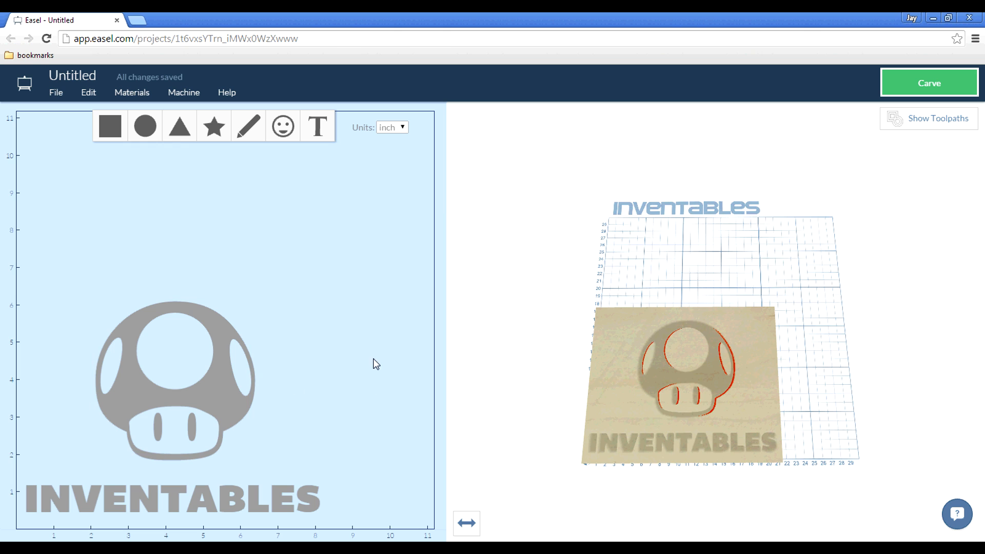
pyautogui.click(175, 377)
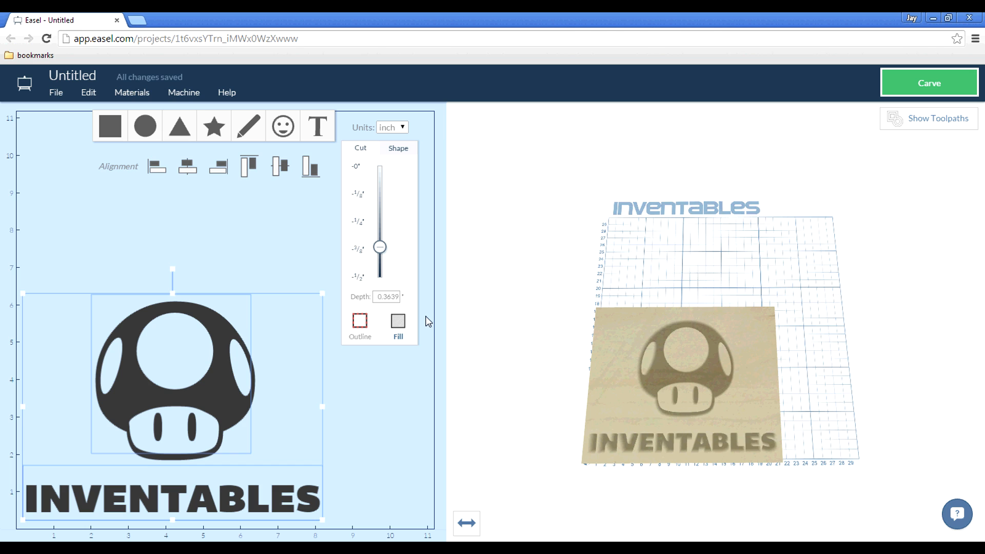
pyautogui.moveTo(378, 250)
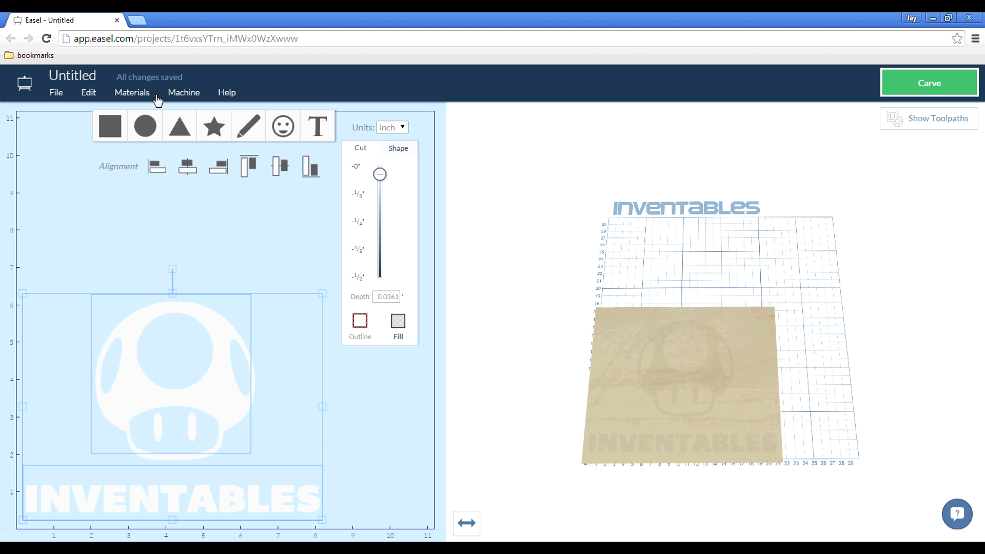
# Set a very shallow cut depth for both shapes and begin the carve
pyautogui.click(131, 92)
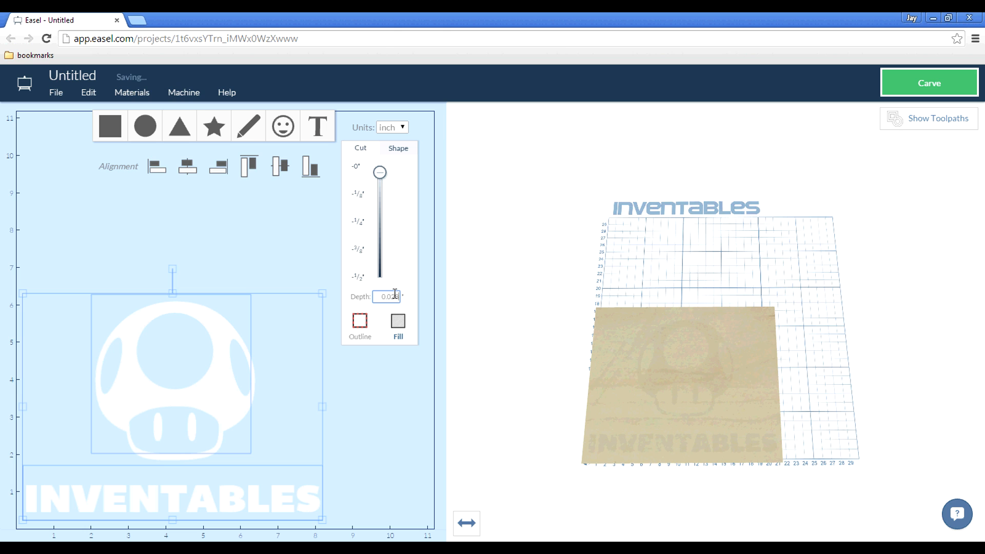
pyautogui.click(396, 388)
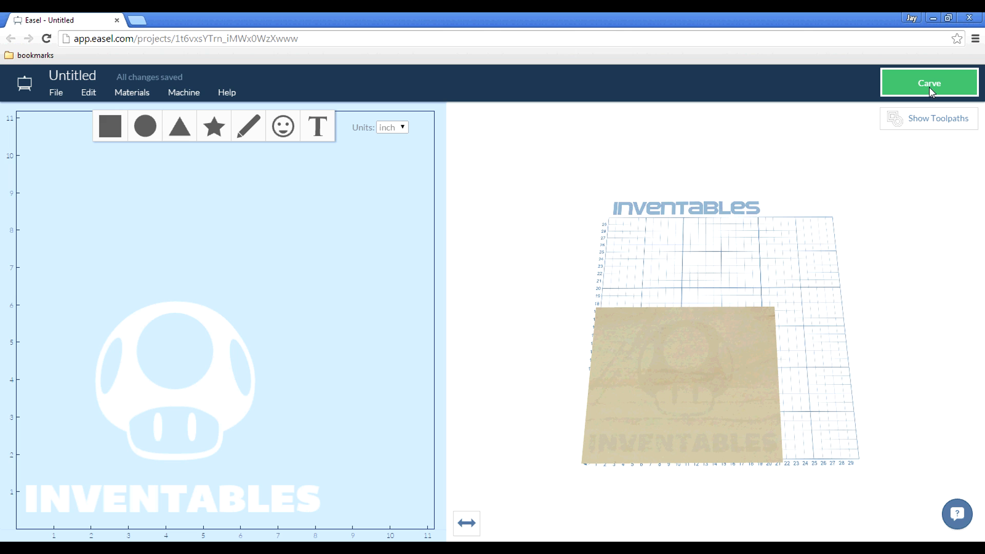
pyautogui.click(930, 83)
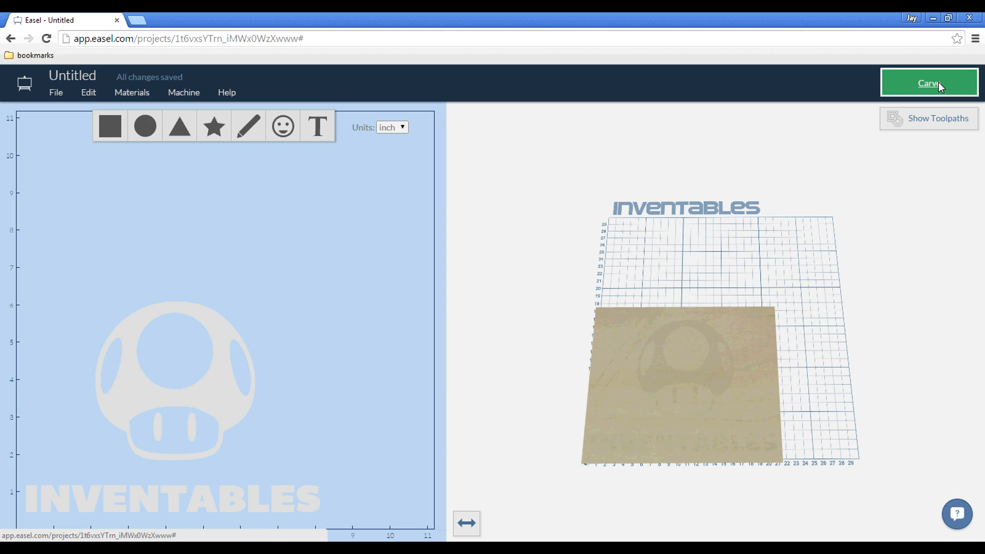
# Confirm a material thickness of 0.750 in in the carve wizard
pyautogui.click(928, 82)
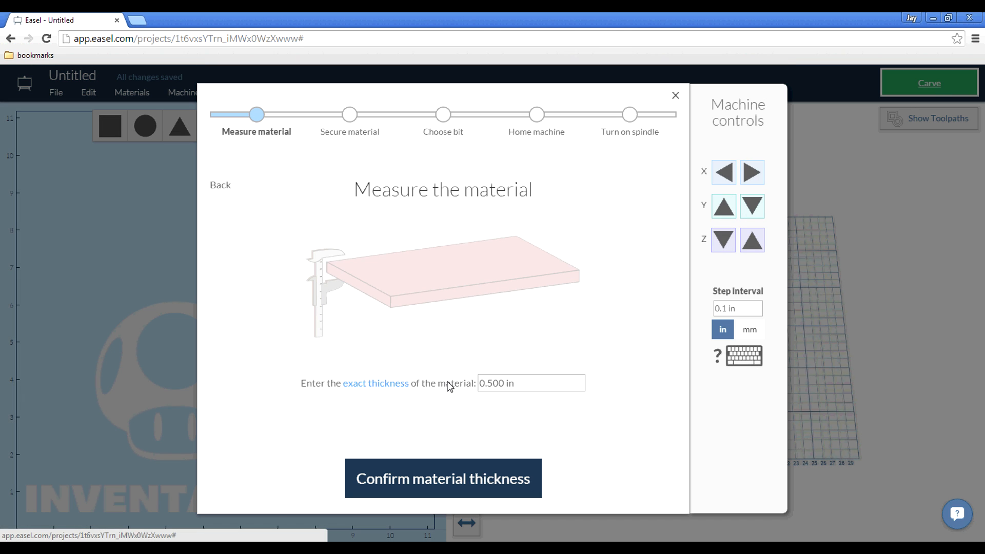
pyautogui.moveTo(500, 390)
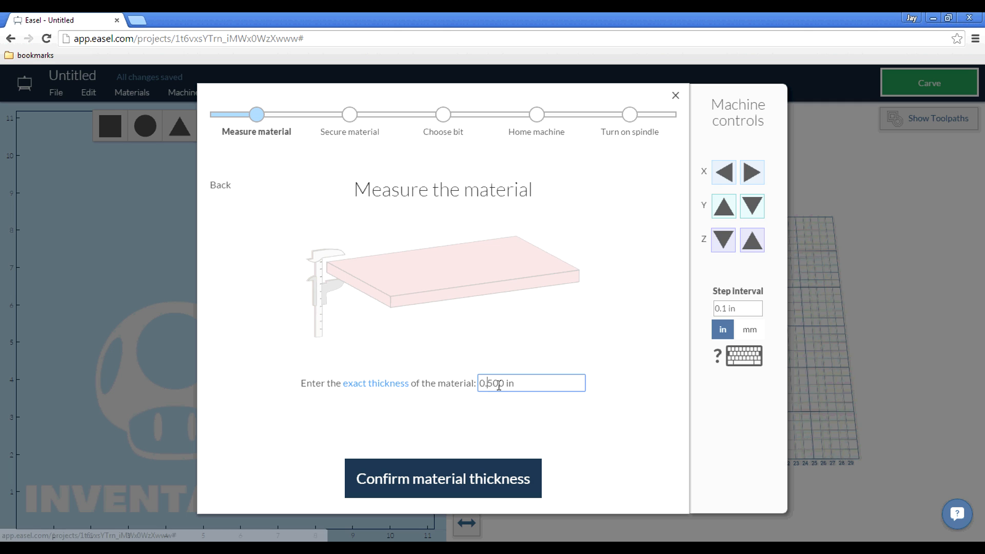
pyautogui.doubleClick(493, 383)
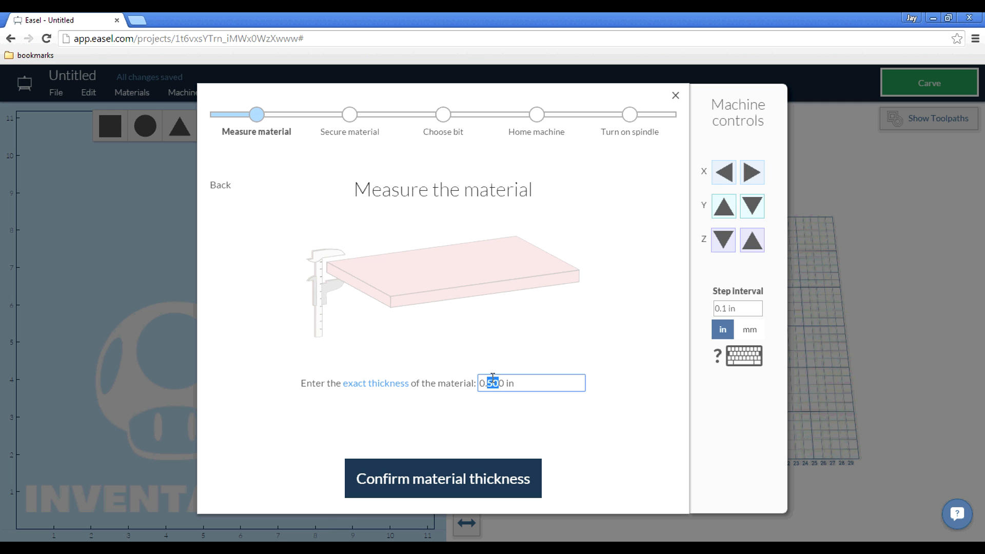
pyautogui.write('0.750')
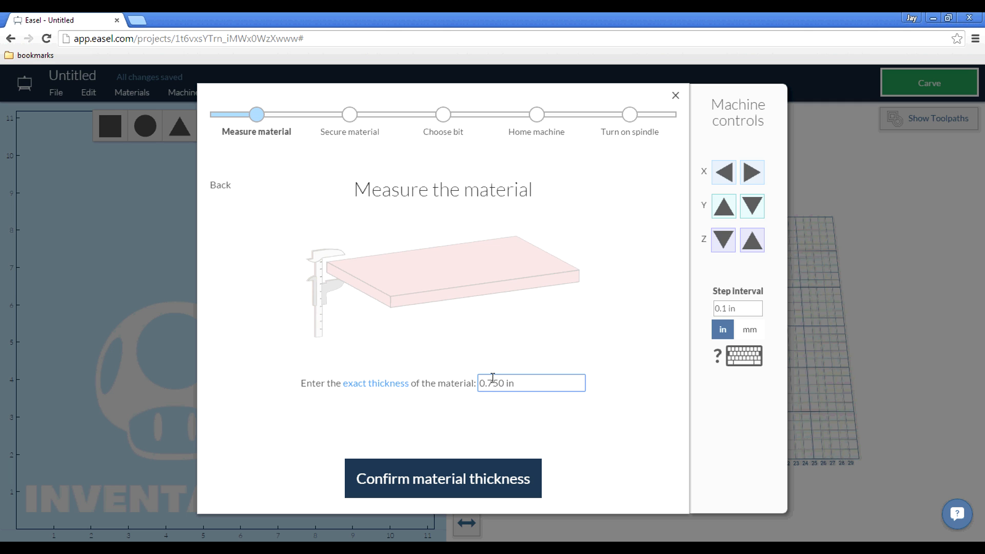
pyautogui.moveTo(191, 463)
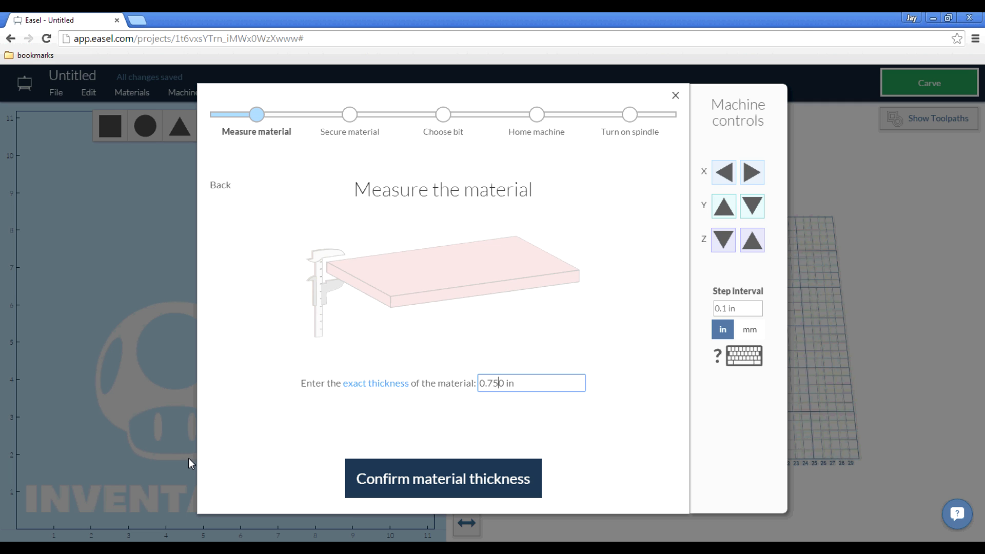
pyautogui.moveTo(442, 478)
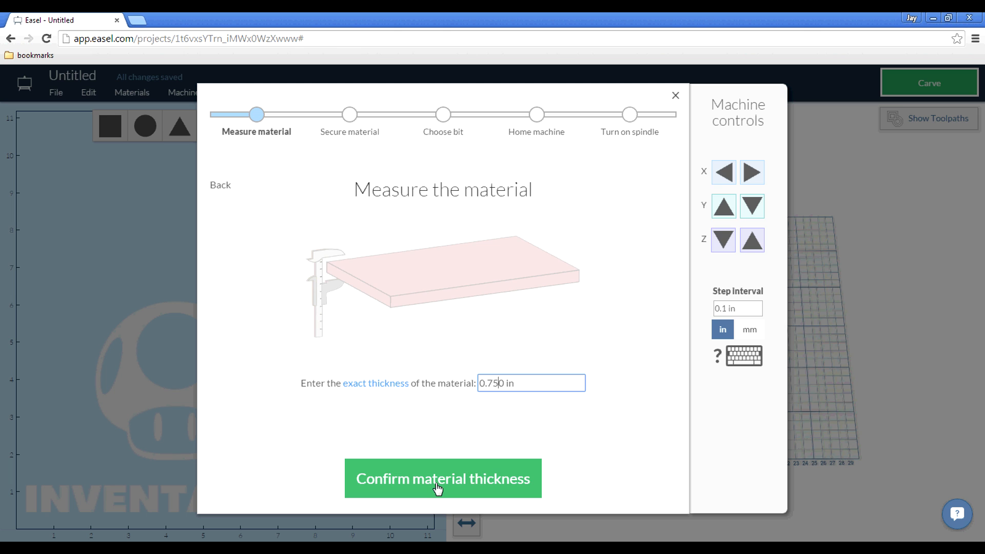
pyautogui.rightClick(438, 483)
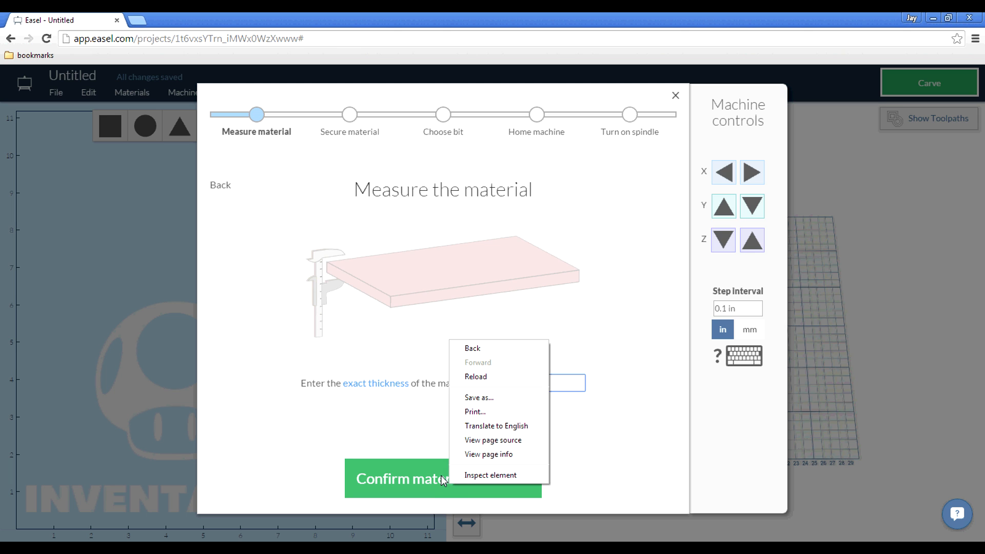
pyautogui.click(402, 479)
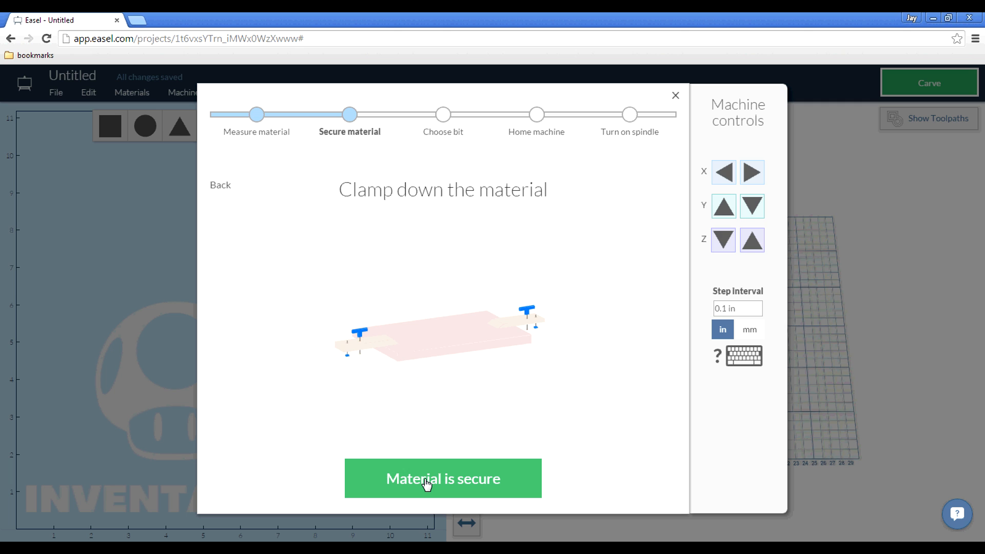
# Confirm the material is secure, the 1/16 inch bit, and the home position
pyautogui.click(442, 478)
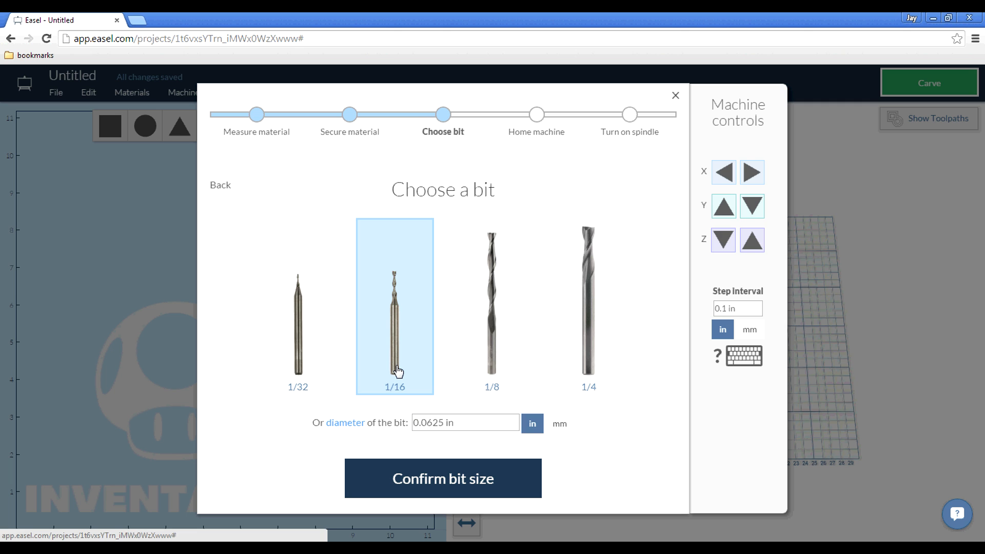
pyautogui.click(443, 478)
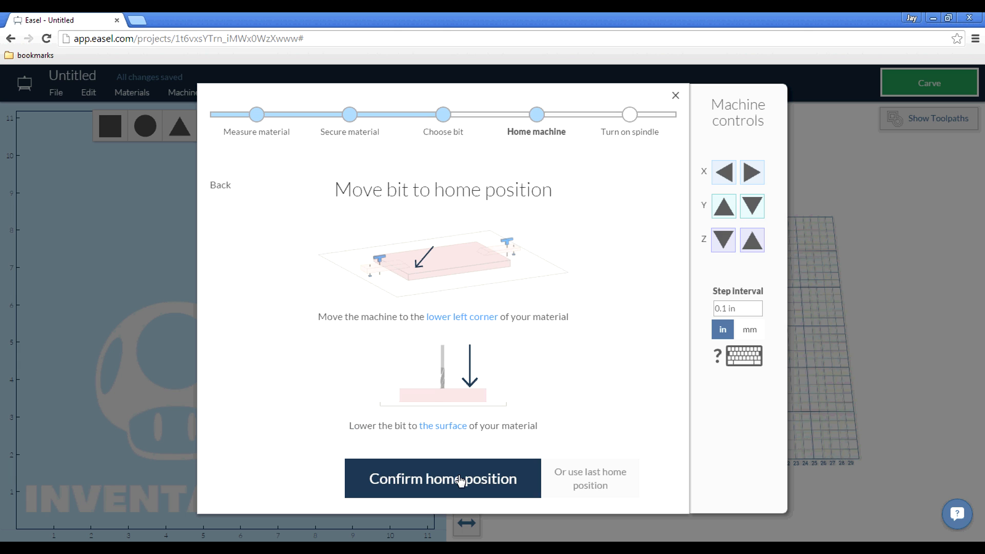
pyautogui.moveTo(475, 398)
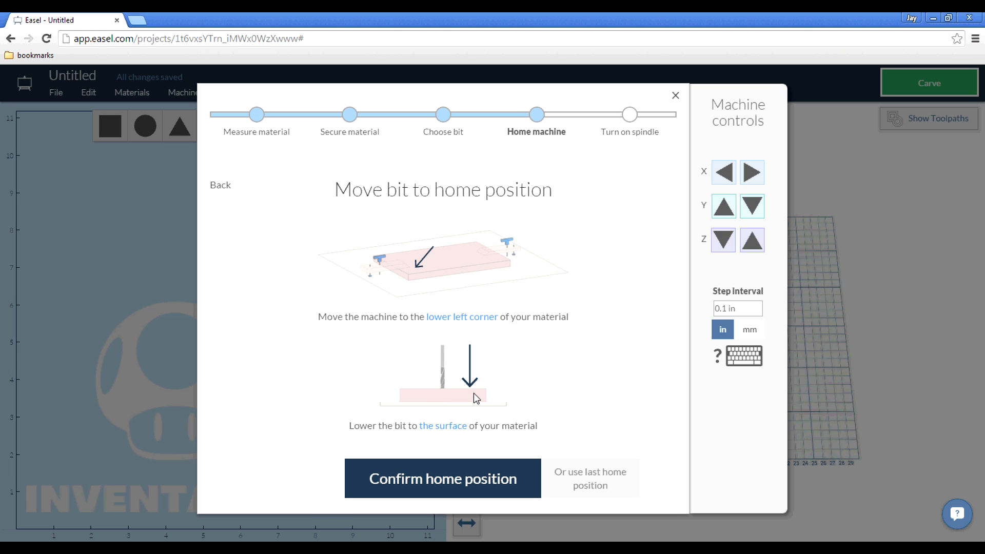
pyautogui.click(442, 478)
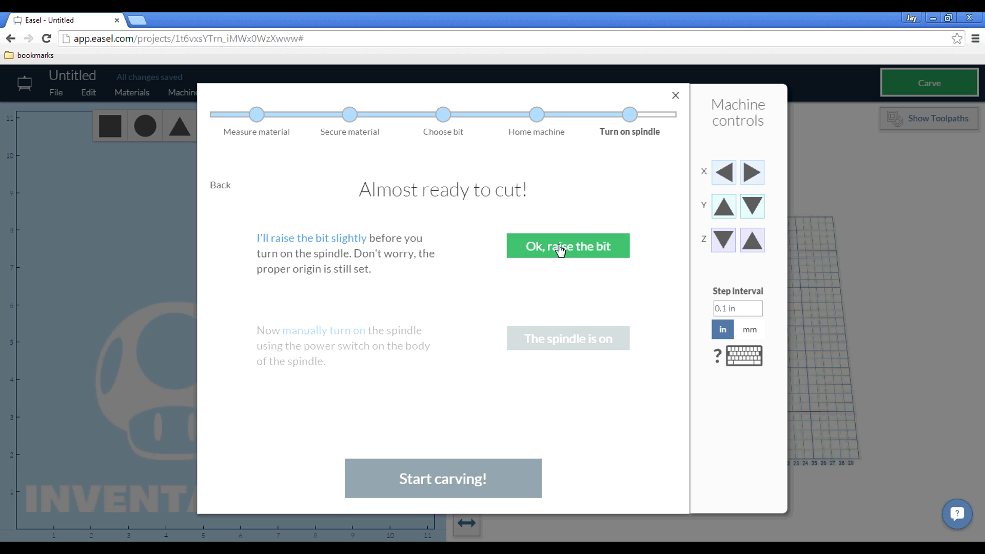
# Raise the bit, confirm the spindle is on, and start carving
pyautogui.click(567, 246)
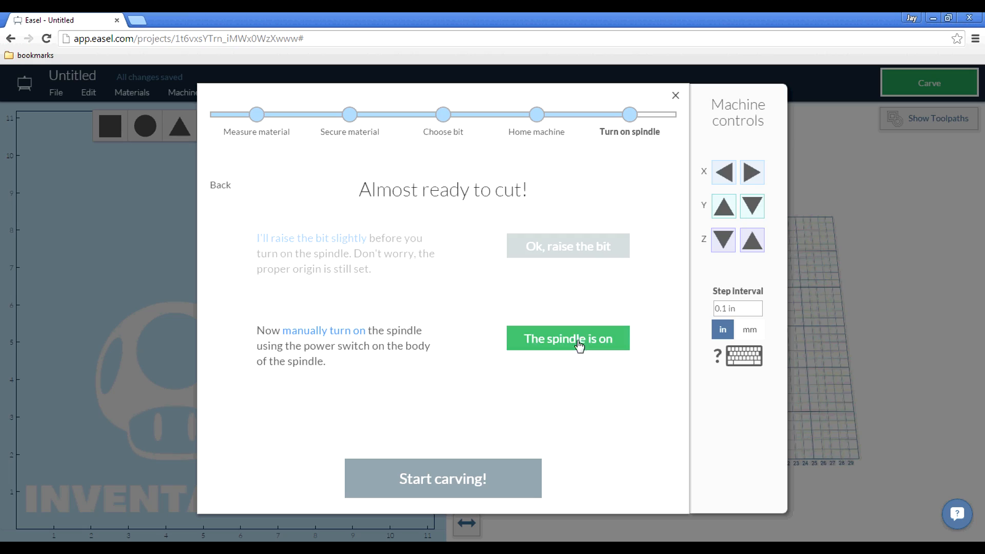
pyautogui.moveTo(589, 345)
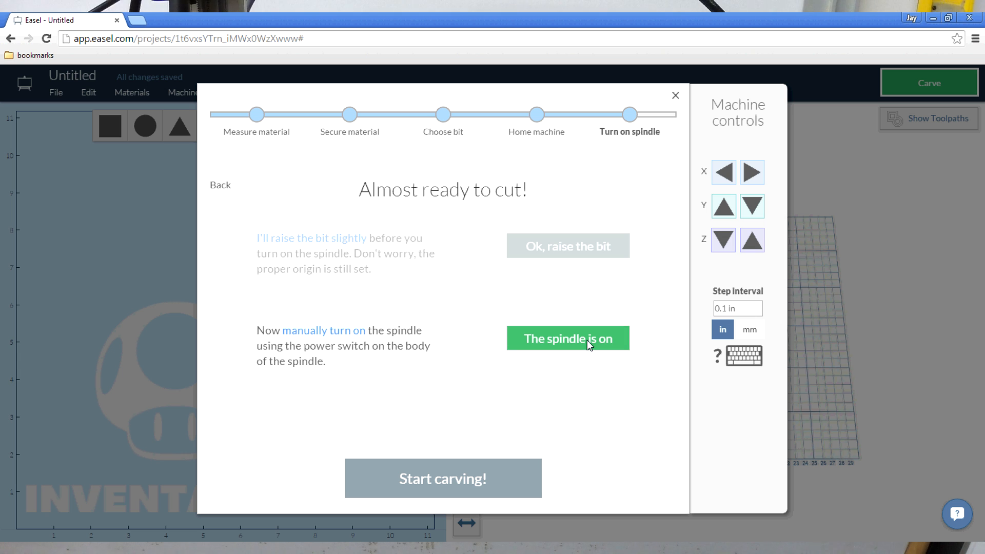
pyautogui.click(566, 338)
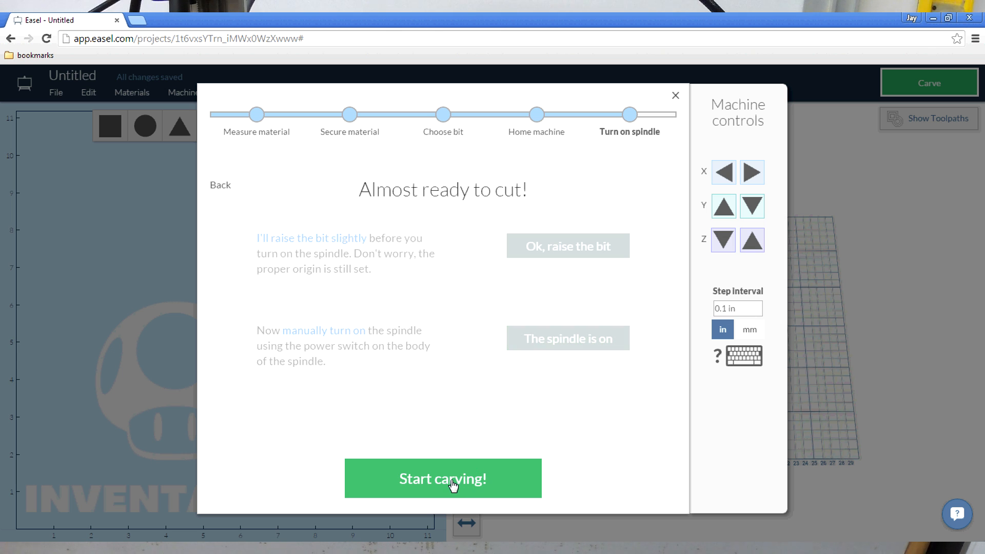
pyautogui.click(442, 478)
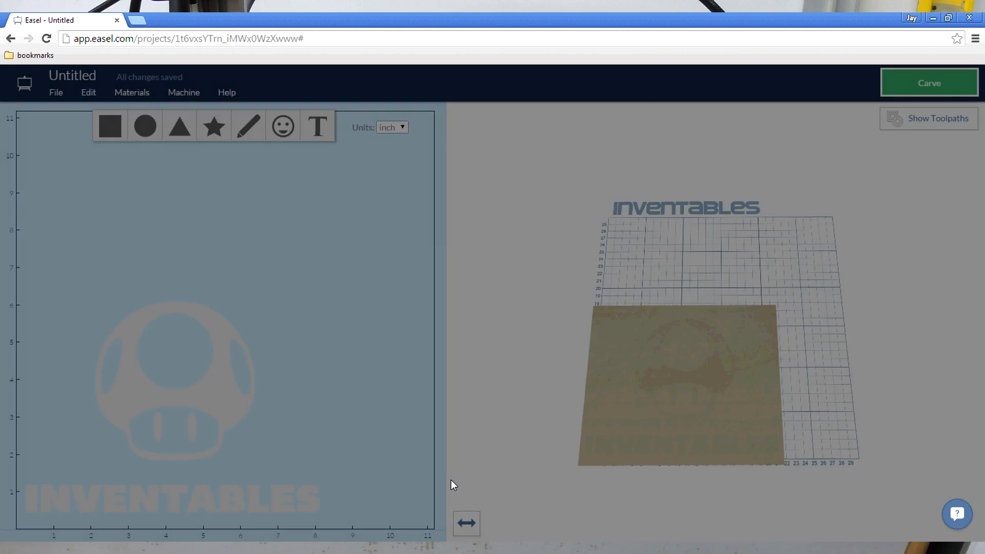